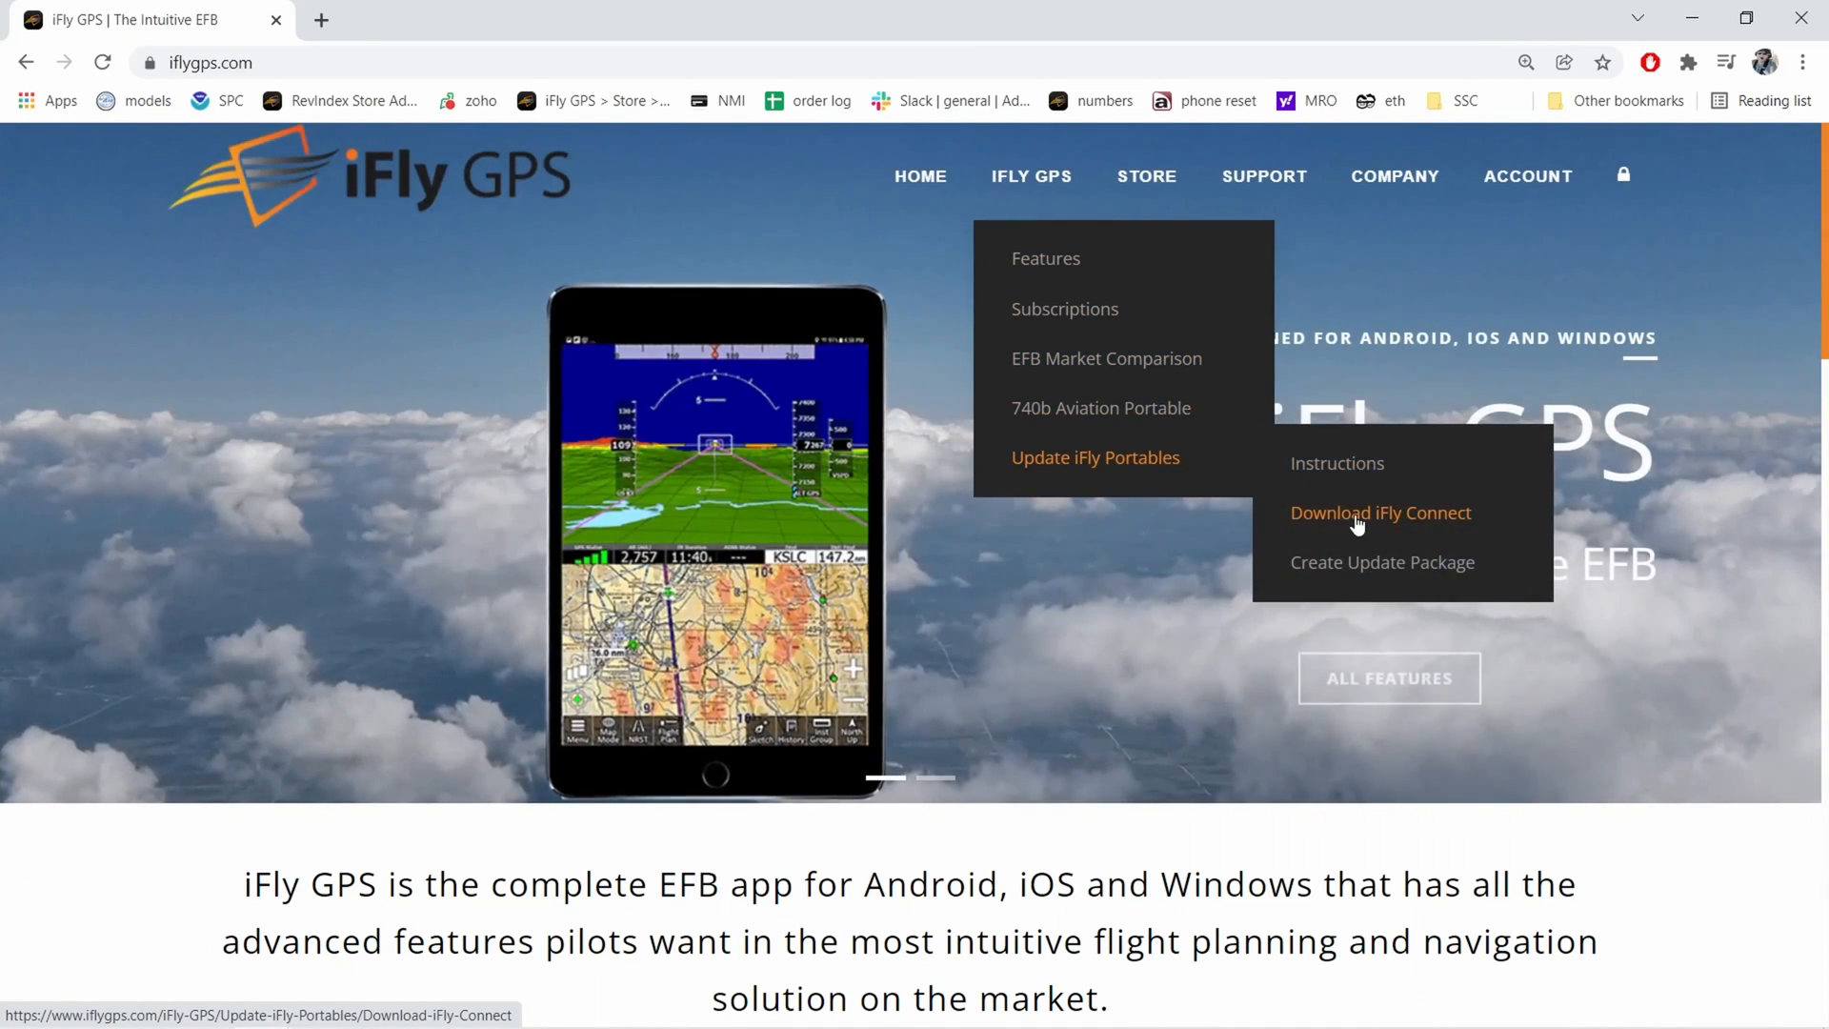
- Open the iFly Connect download page and start the DOWNLOAD IFLY CONNECT installer
left_click(1380, 513)
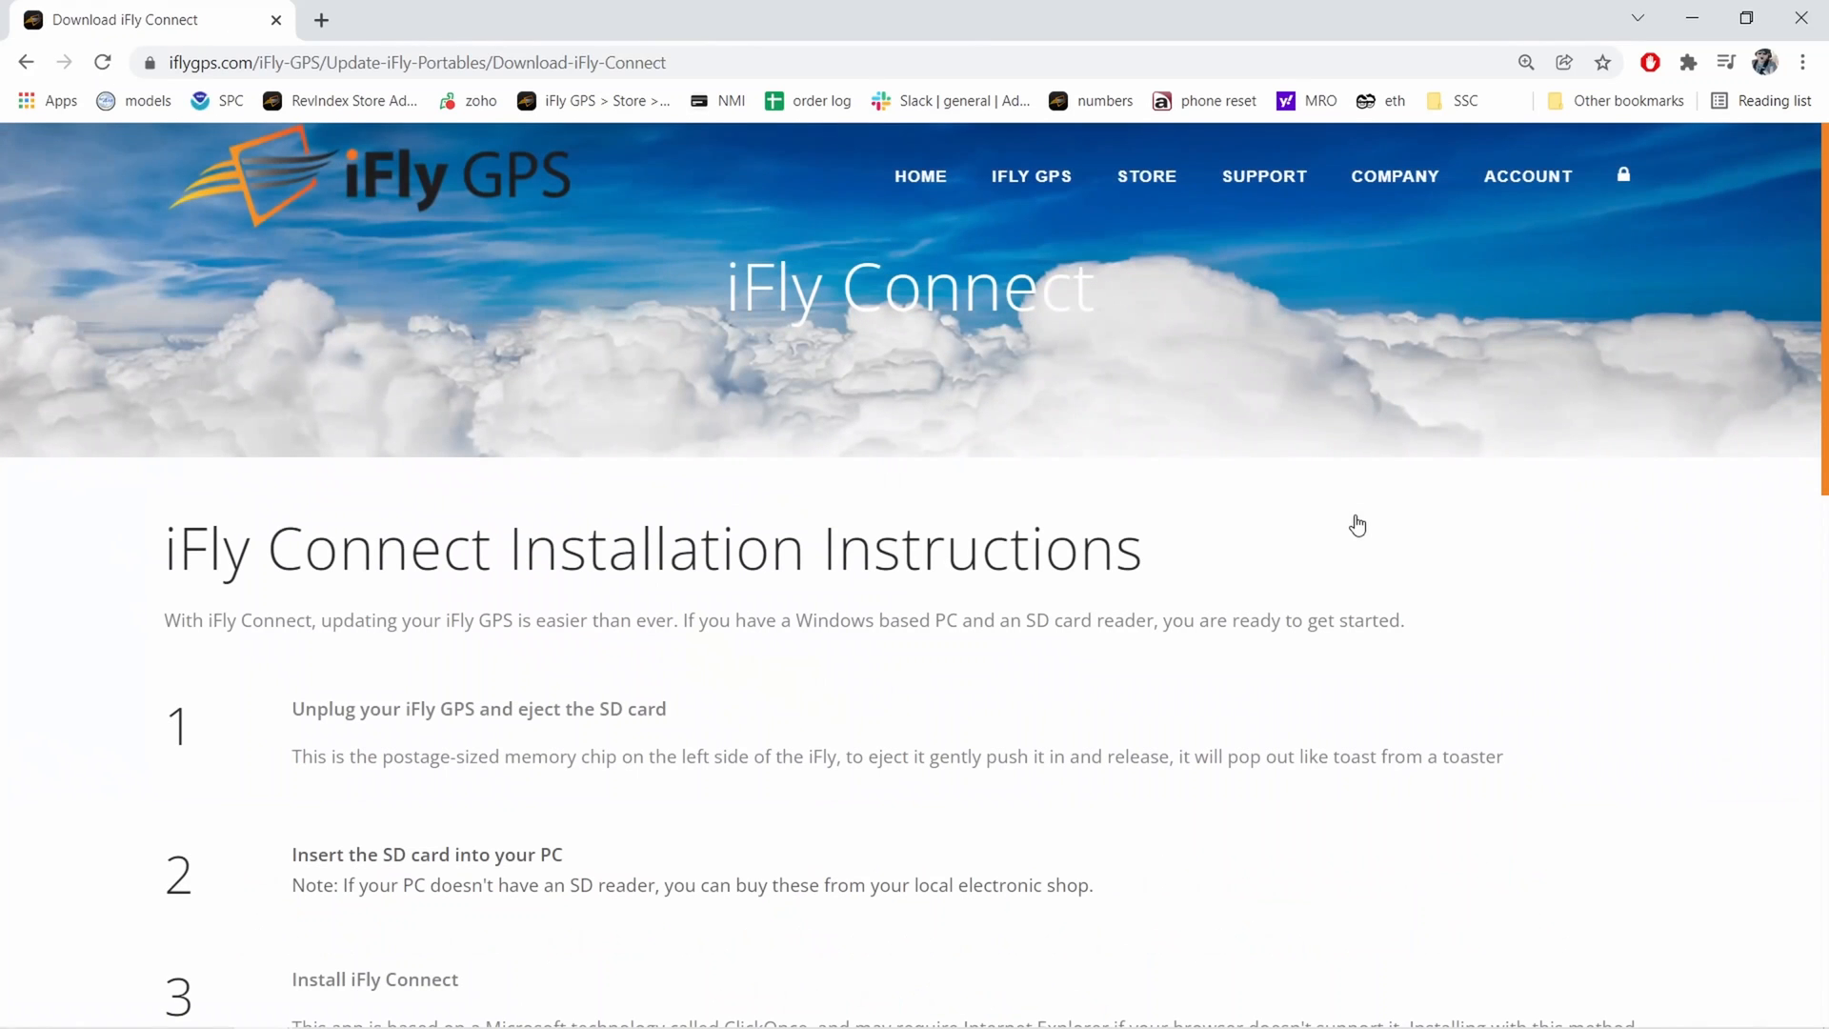
scroll("down", 3)
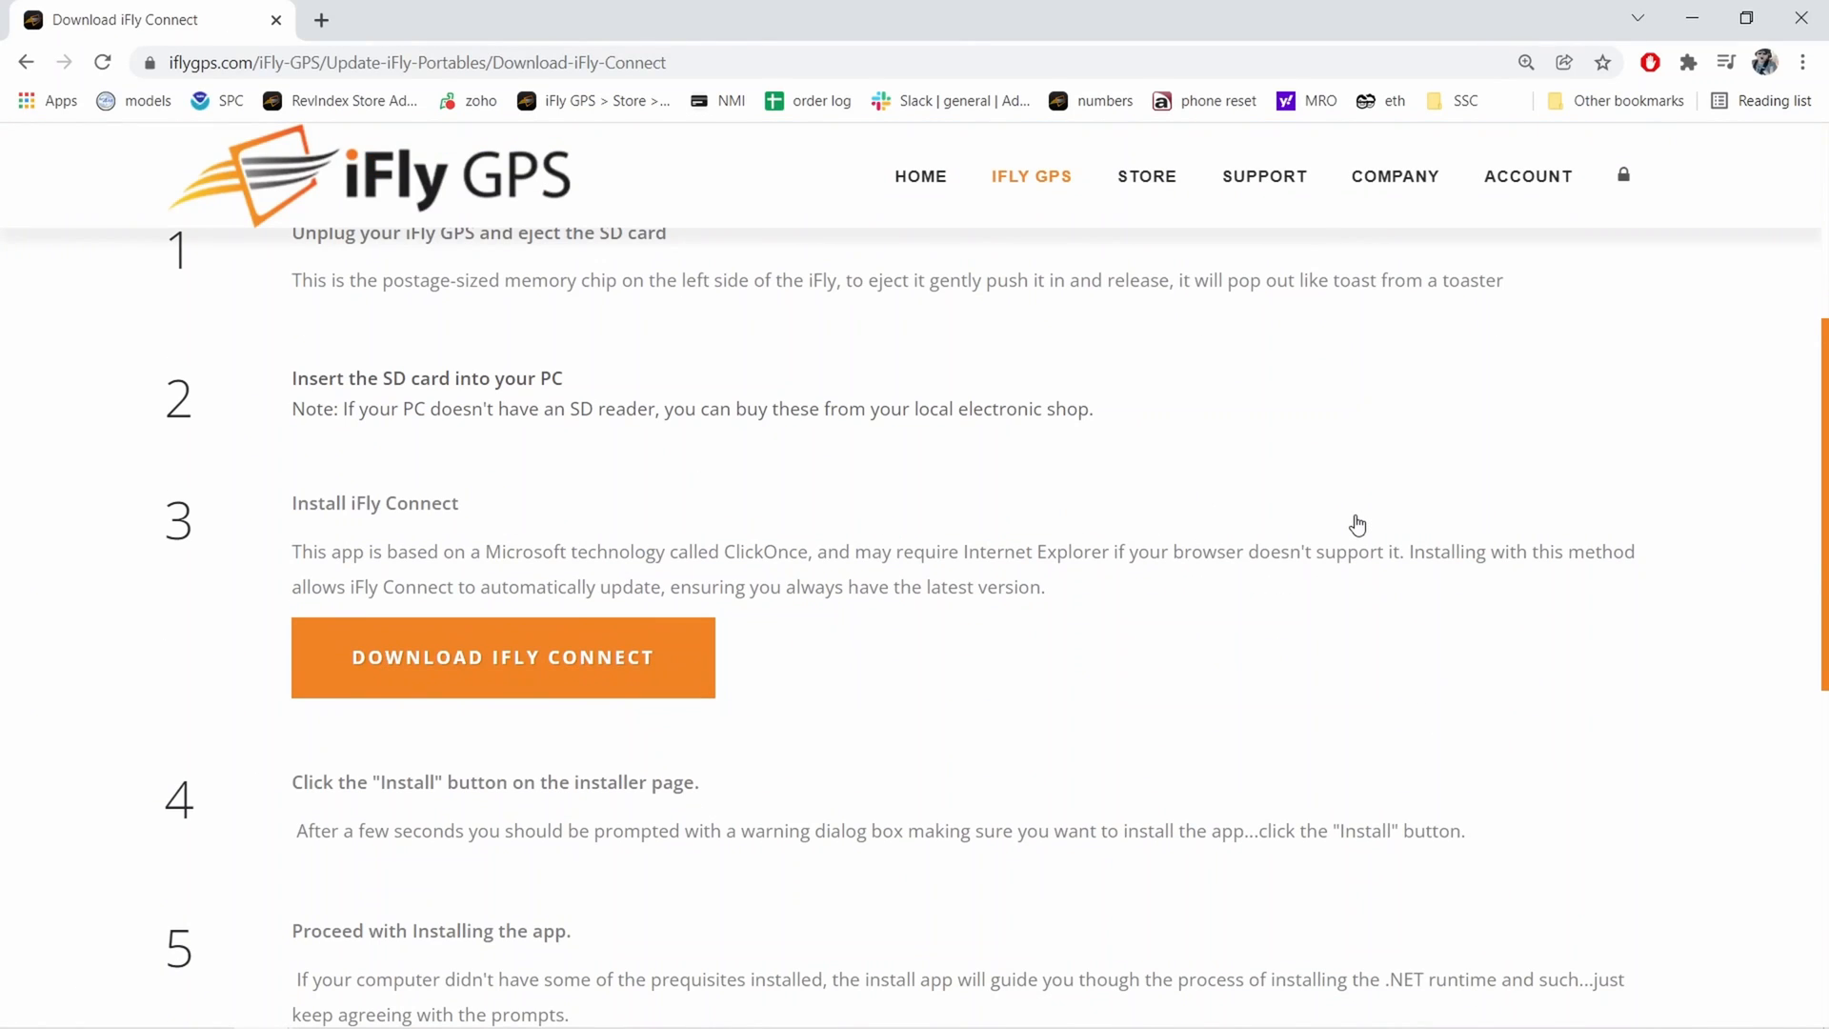
mouse_move(612, 655)
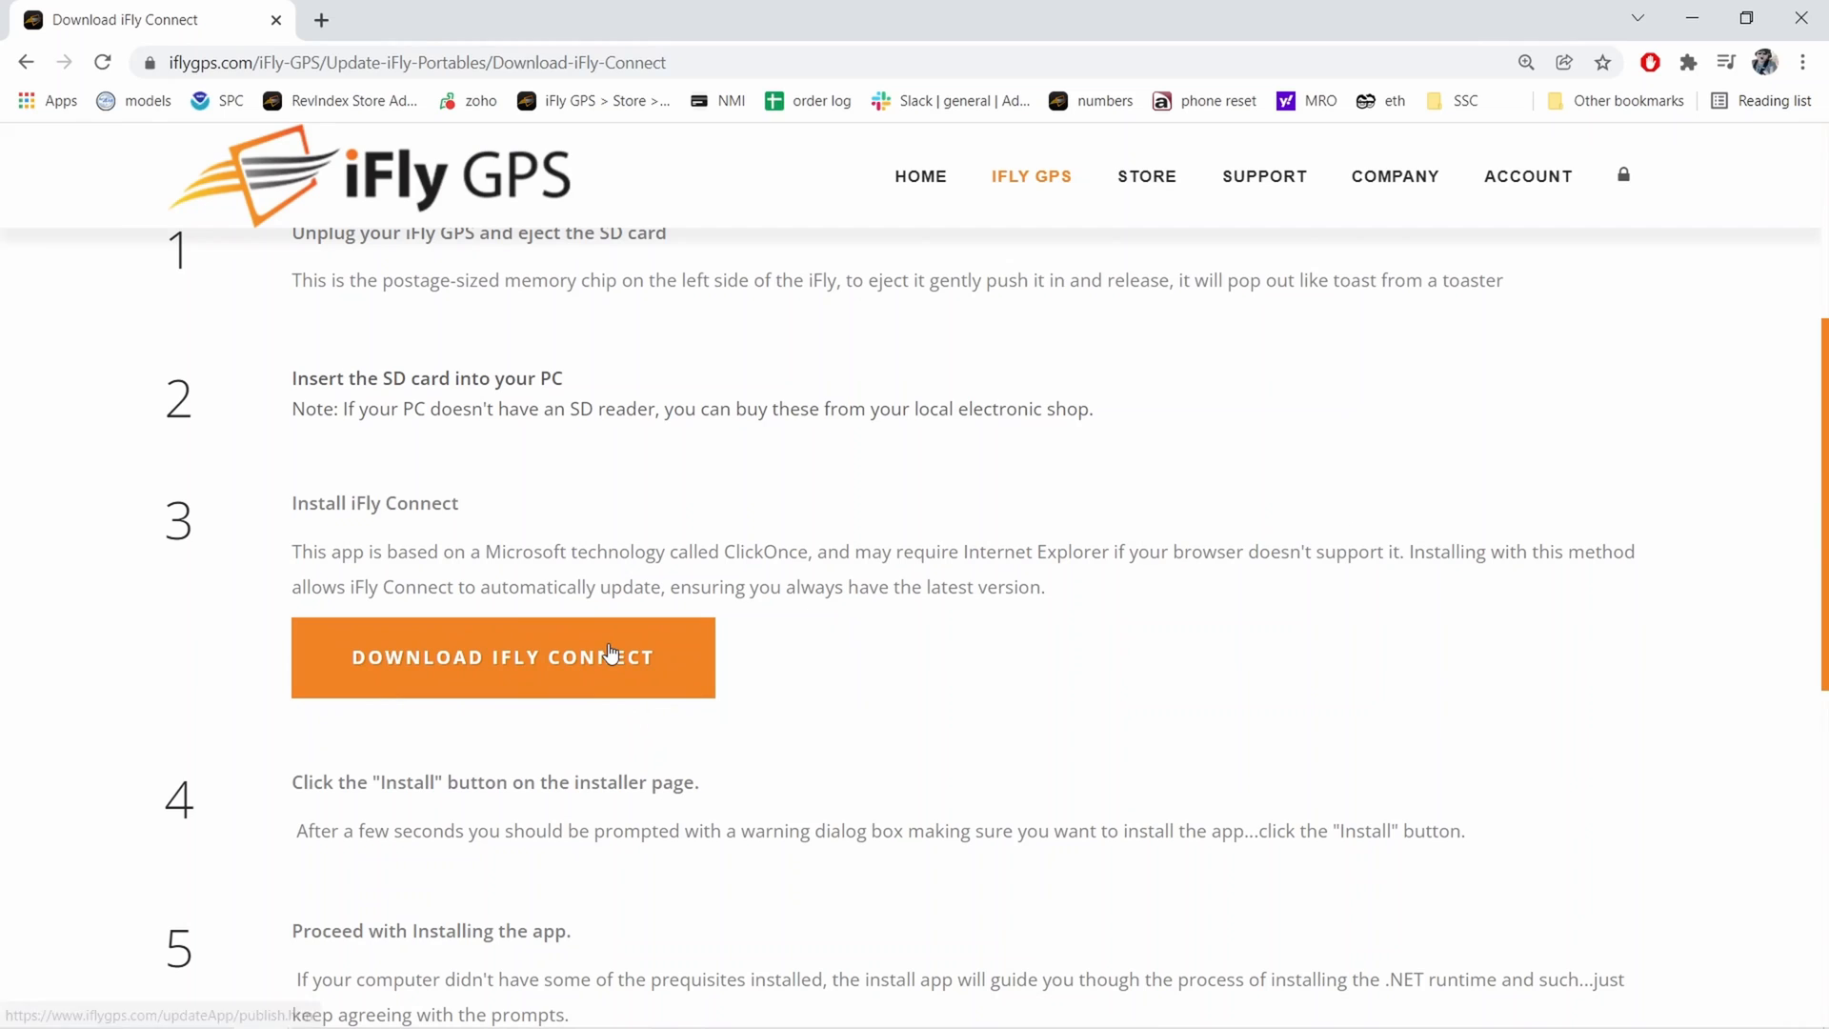
left_click(502, 657)
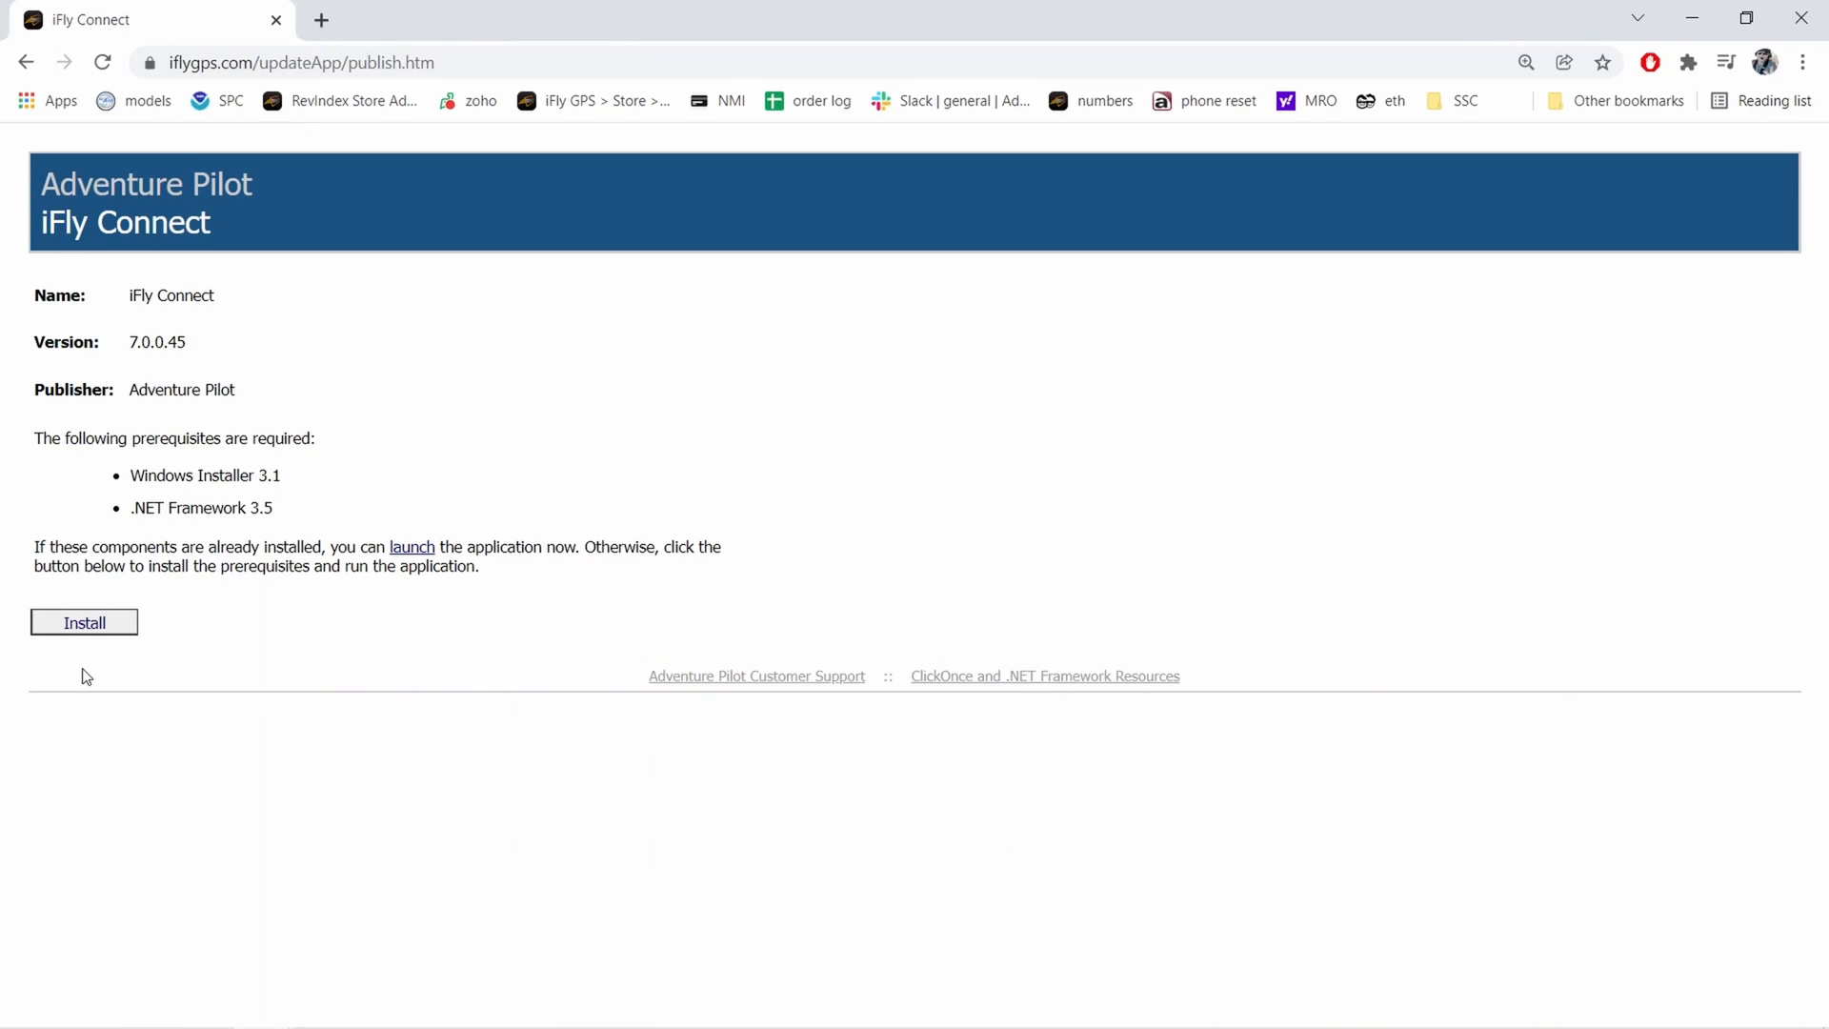
- Install iFly Connect, accepting the unverified-publisher security warning
left_click(83, 622)
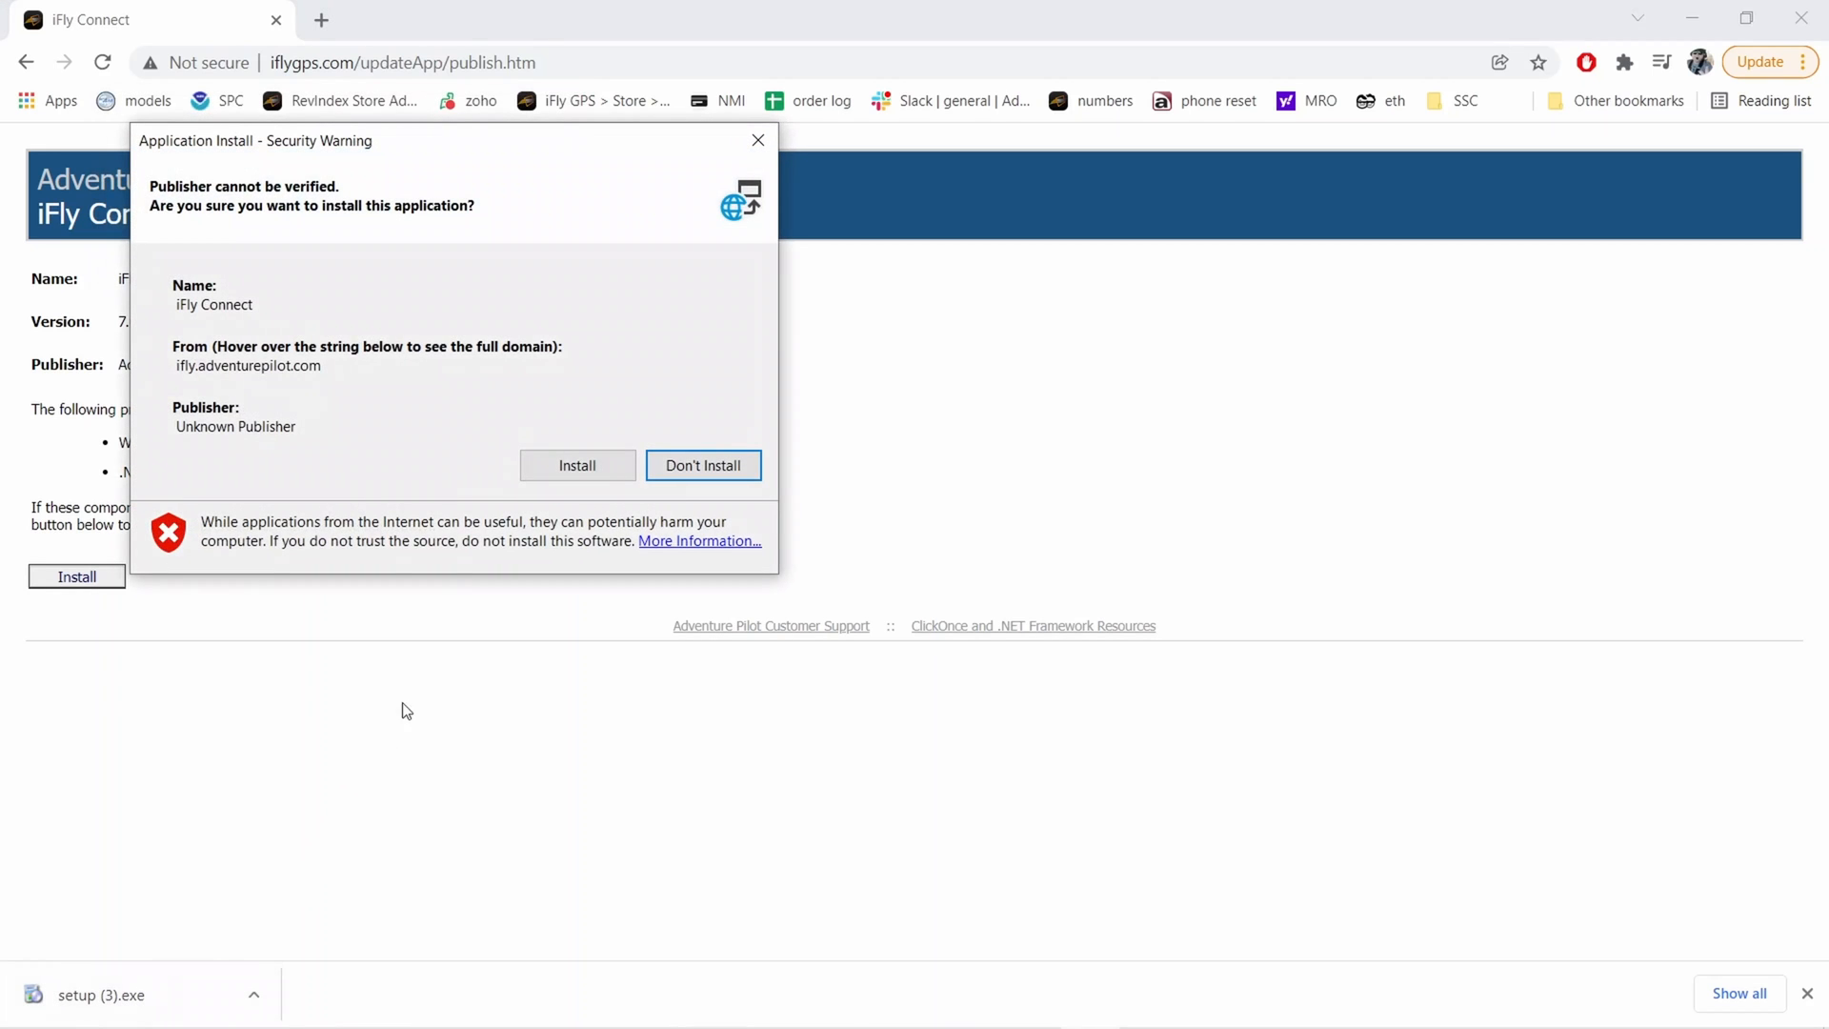
left_click(576, 464)
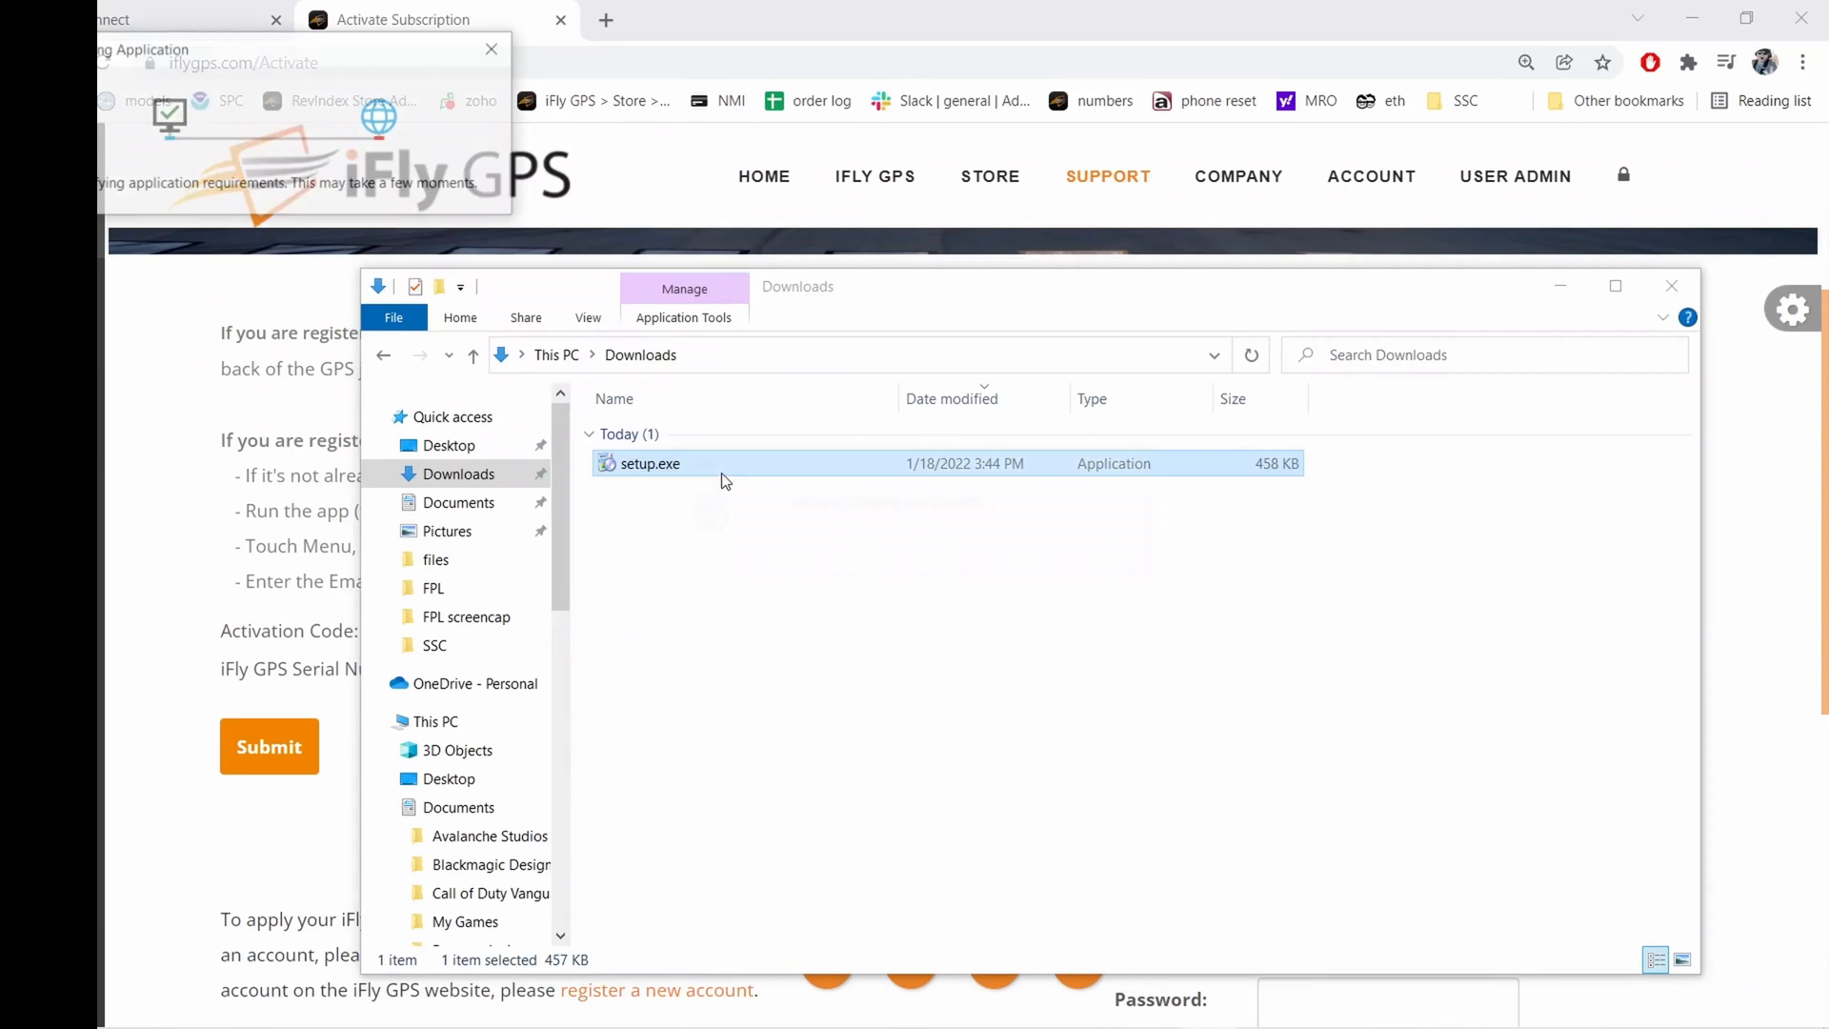
- Run setup.exe from the Downloads folder to launch iFly Connect with 55 updates listed
double_click(649, 463)
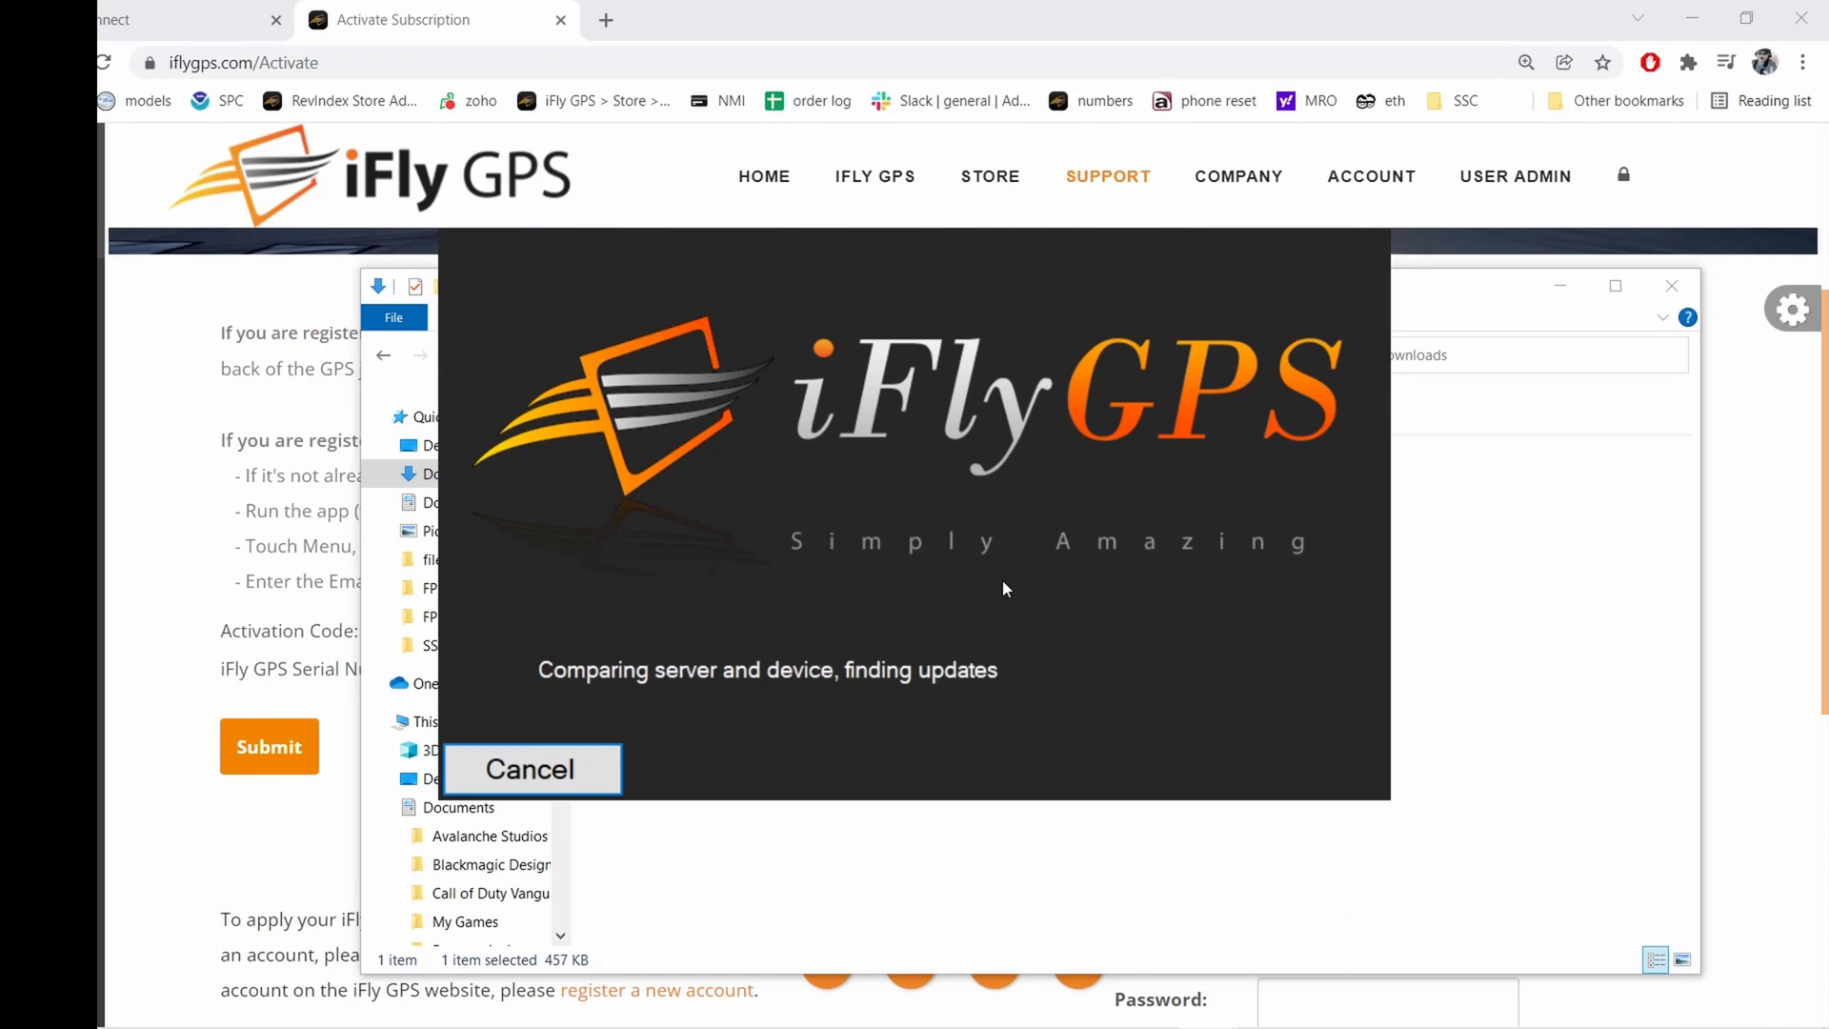
left_click(529, 769)
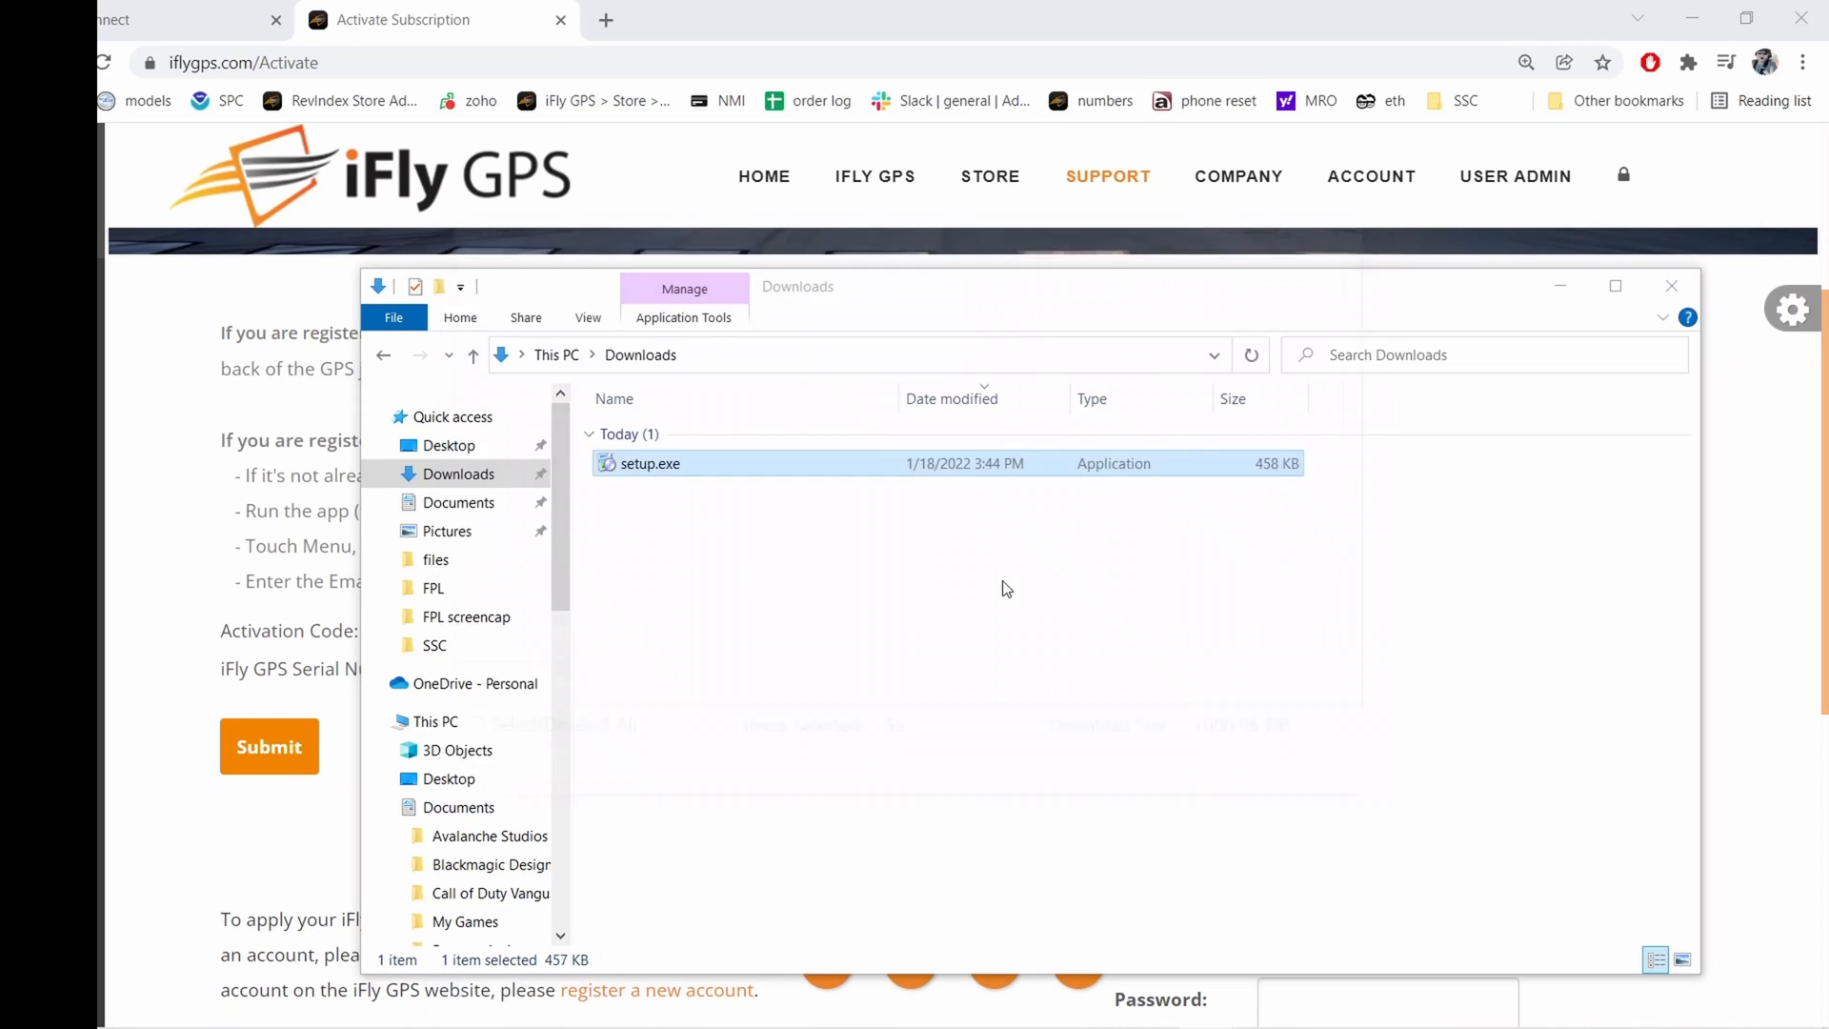
double_click(648, 463)
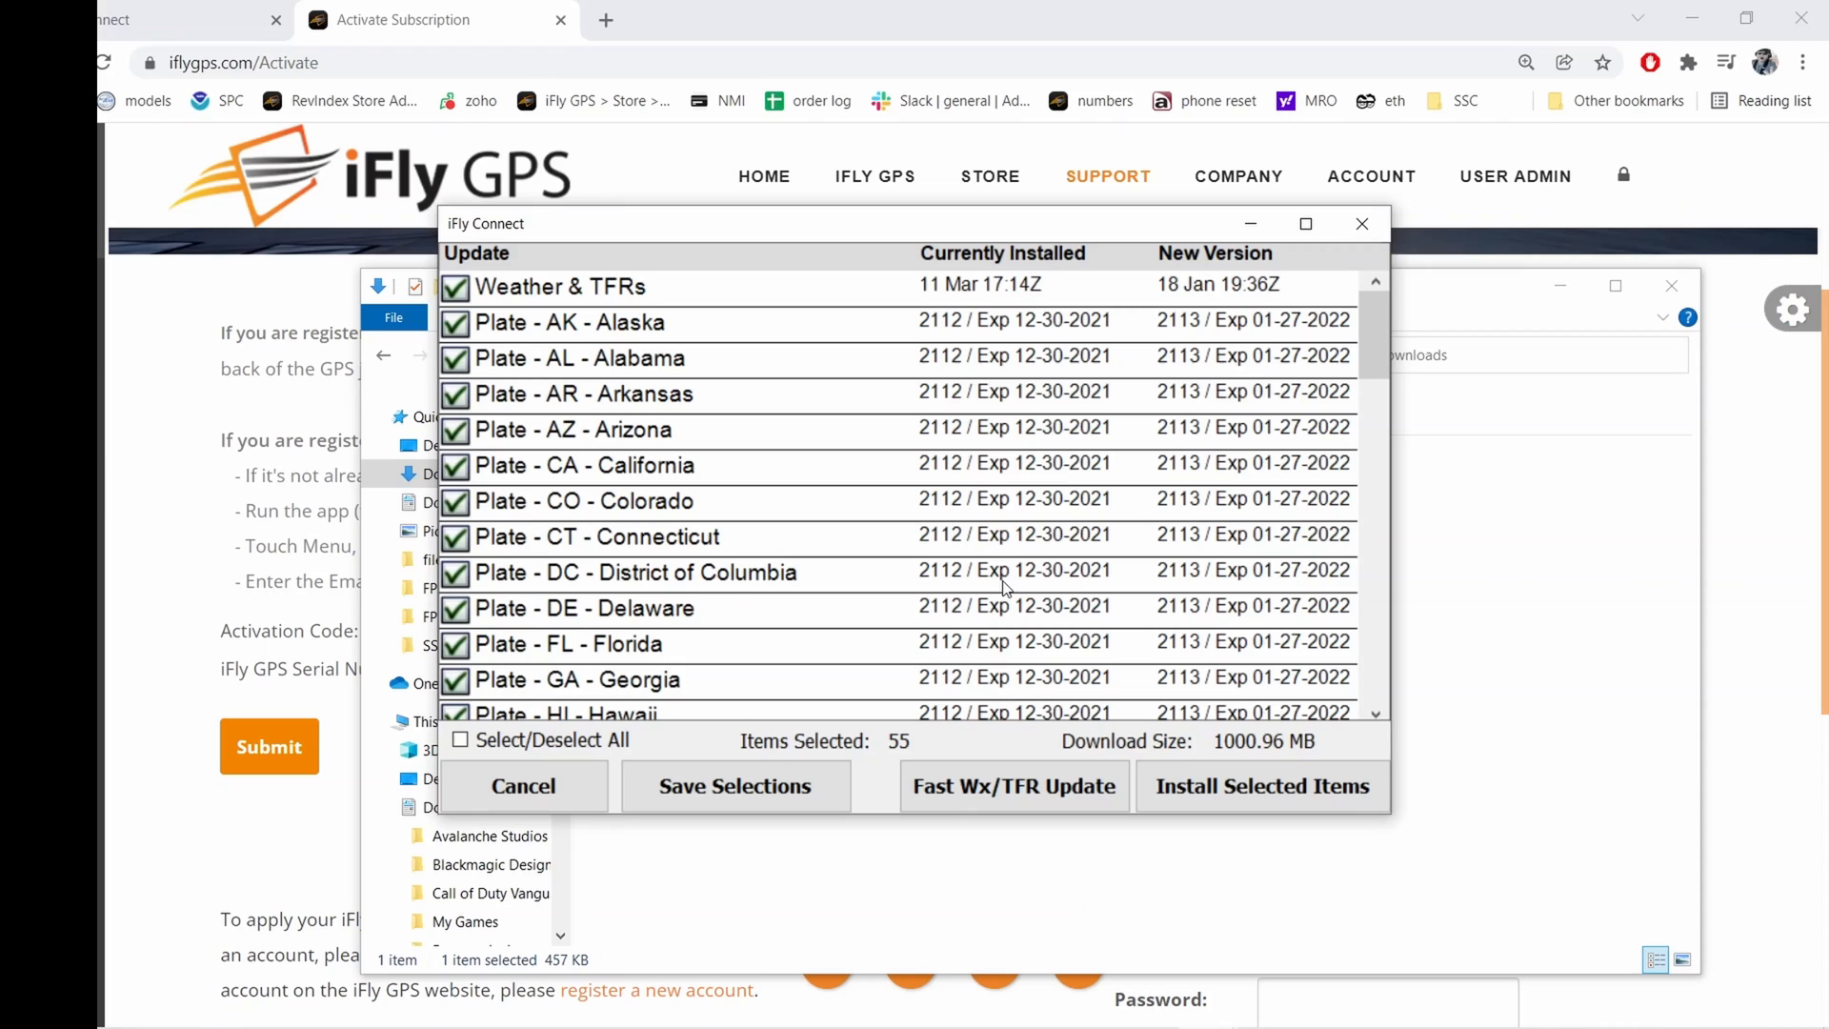
mouse_move(691, 649)
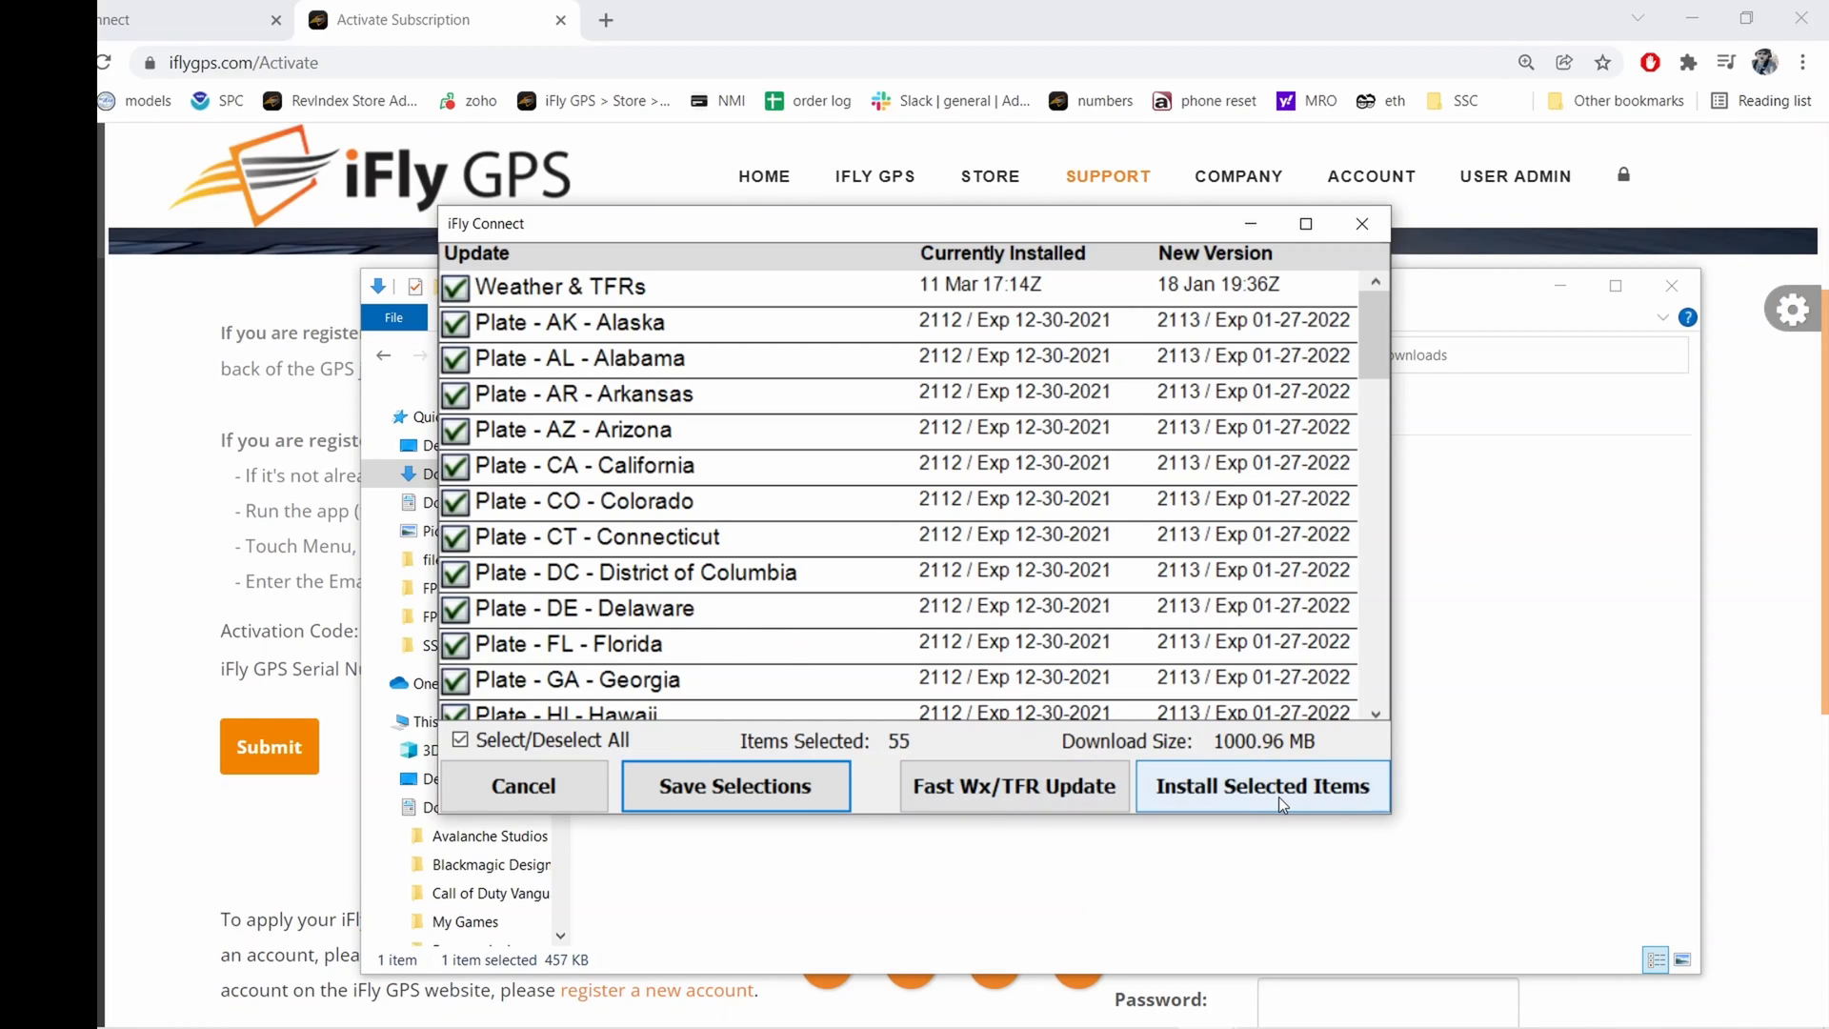
- Install all 55 selected chart and weather updates until Update Complete appears
left_click(1262, 785)
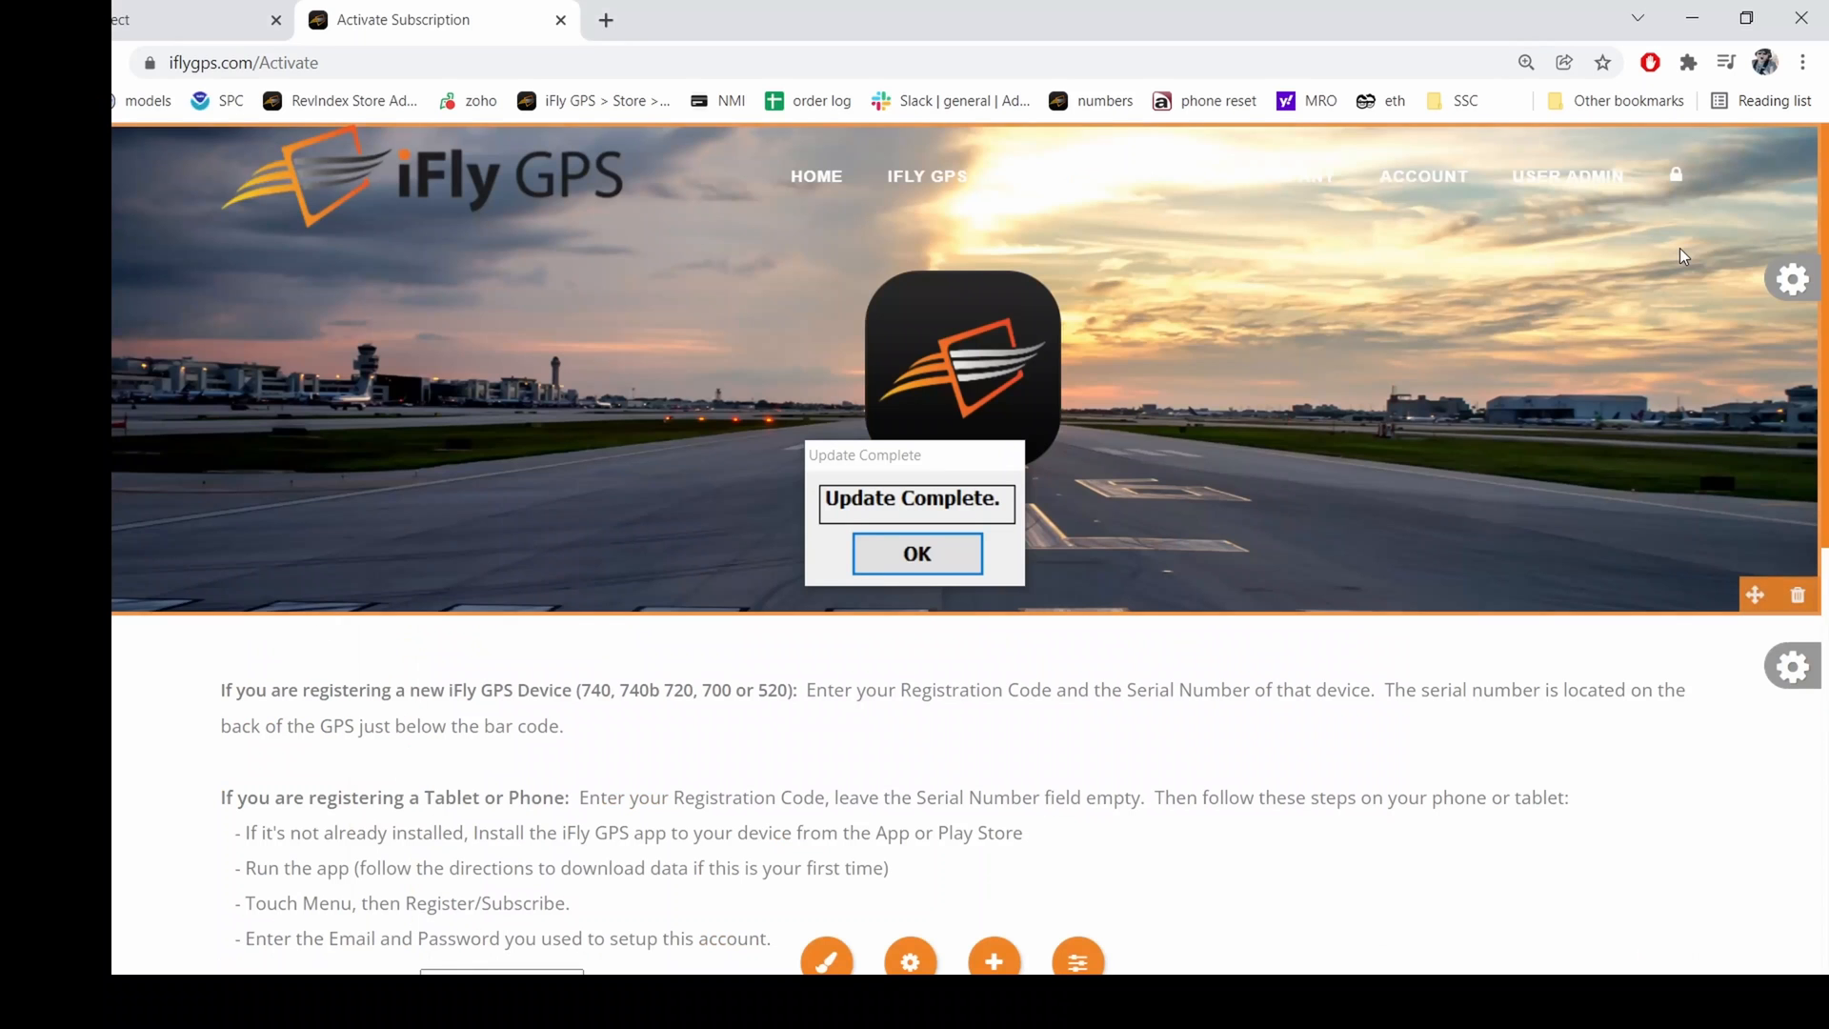
mouse_move(1178, 355)
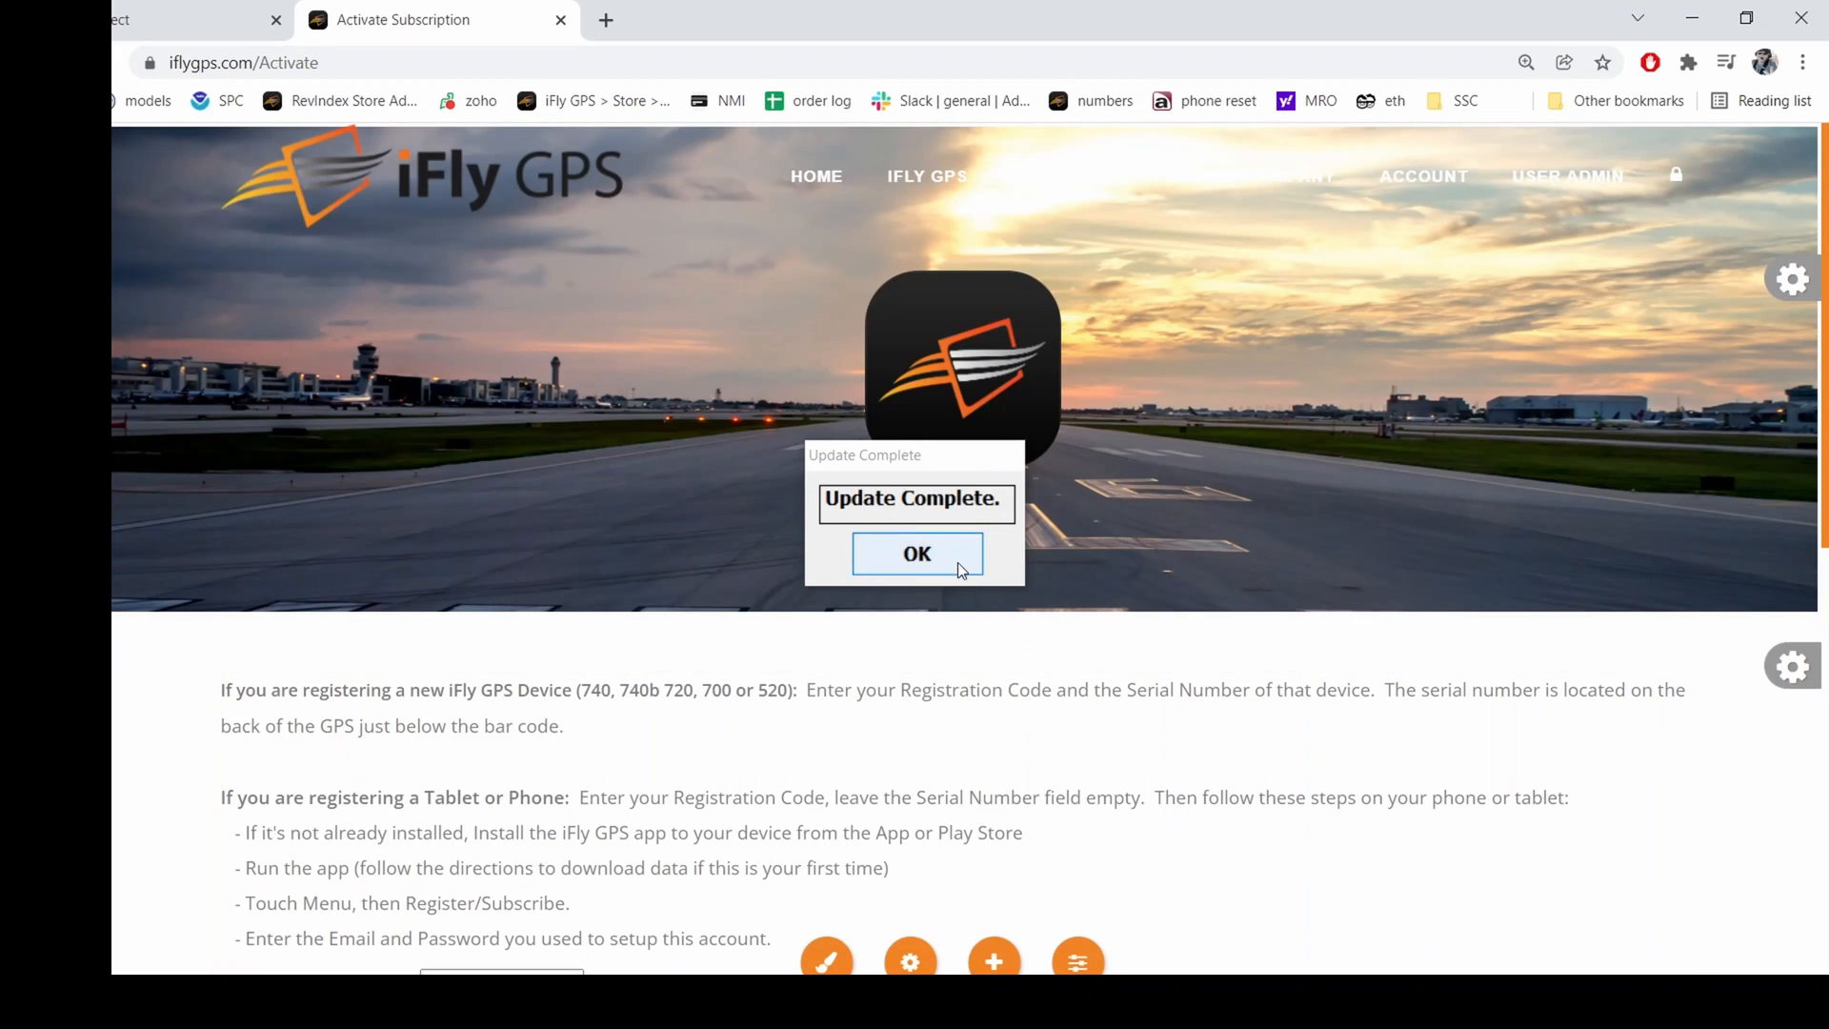
- Acknowledge Update Complete with OK and answer No to ejecting the SD card
left_click(915, 552)
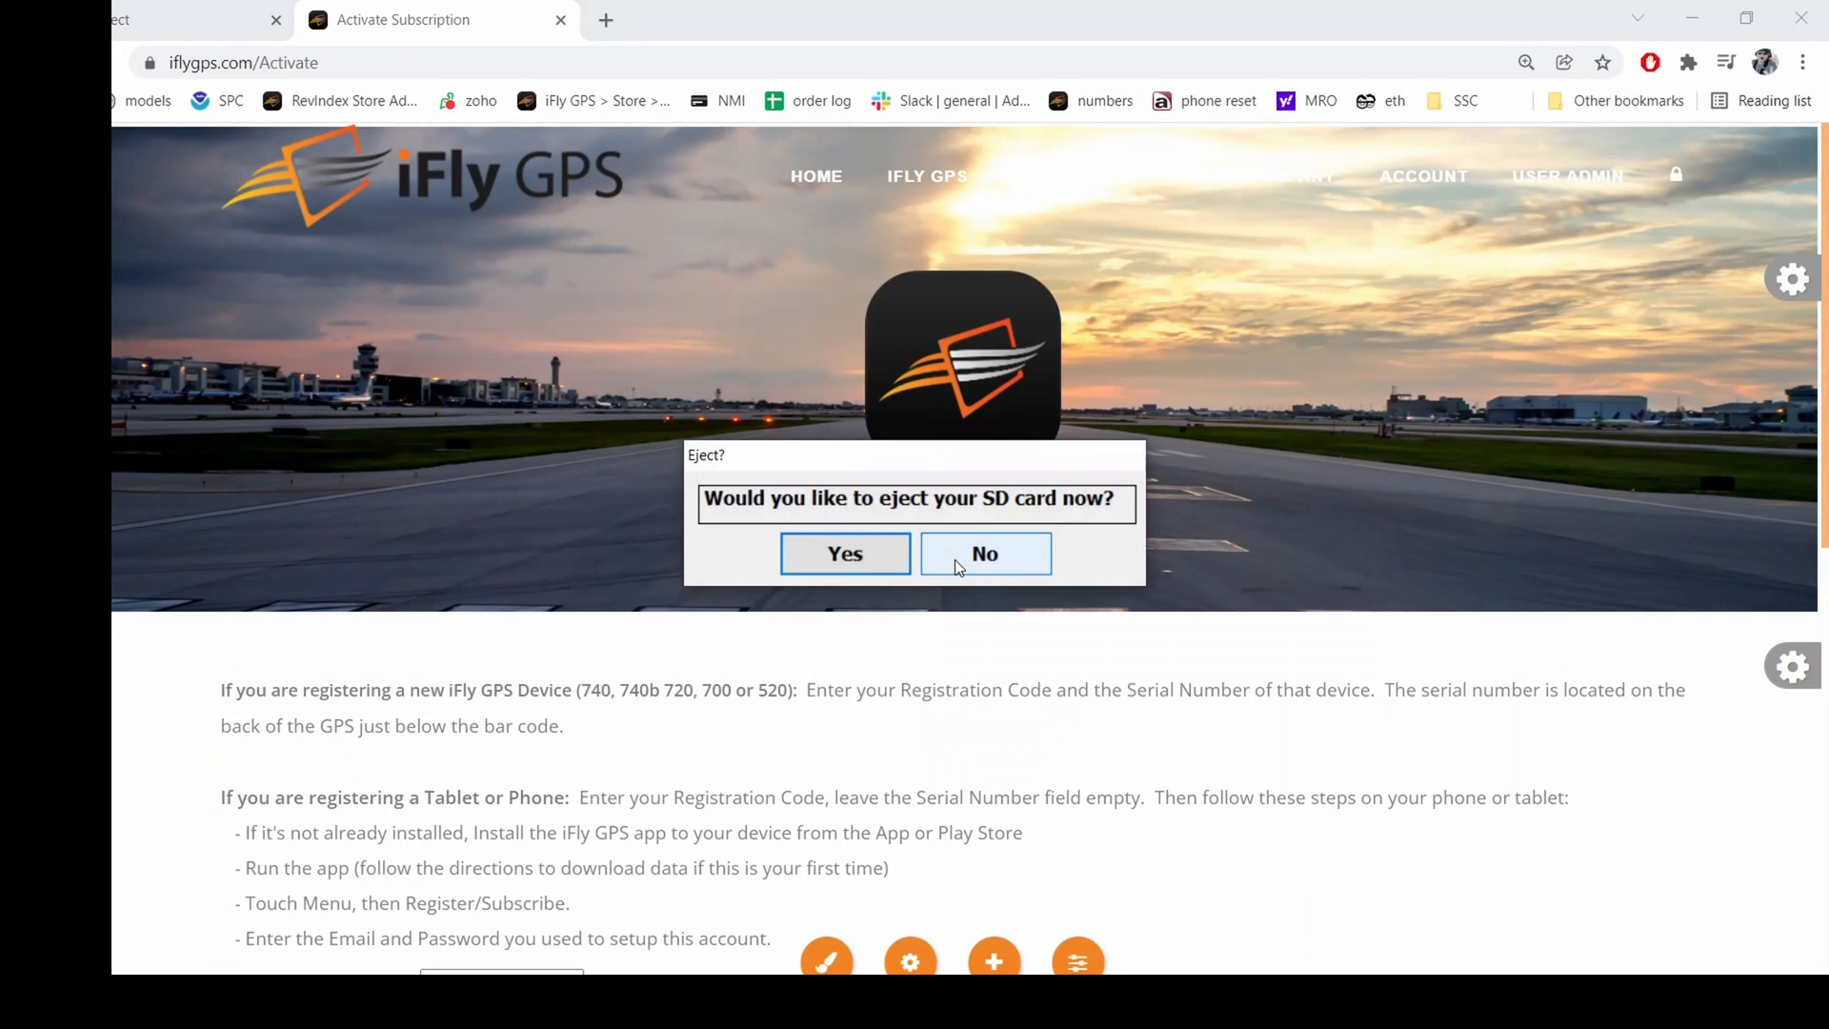
left_click(983, 552)
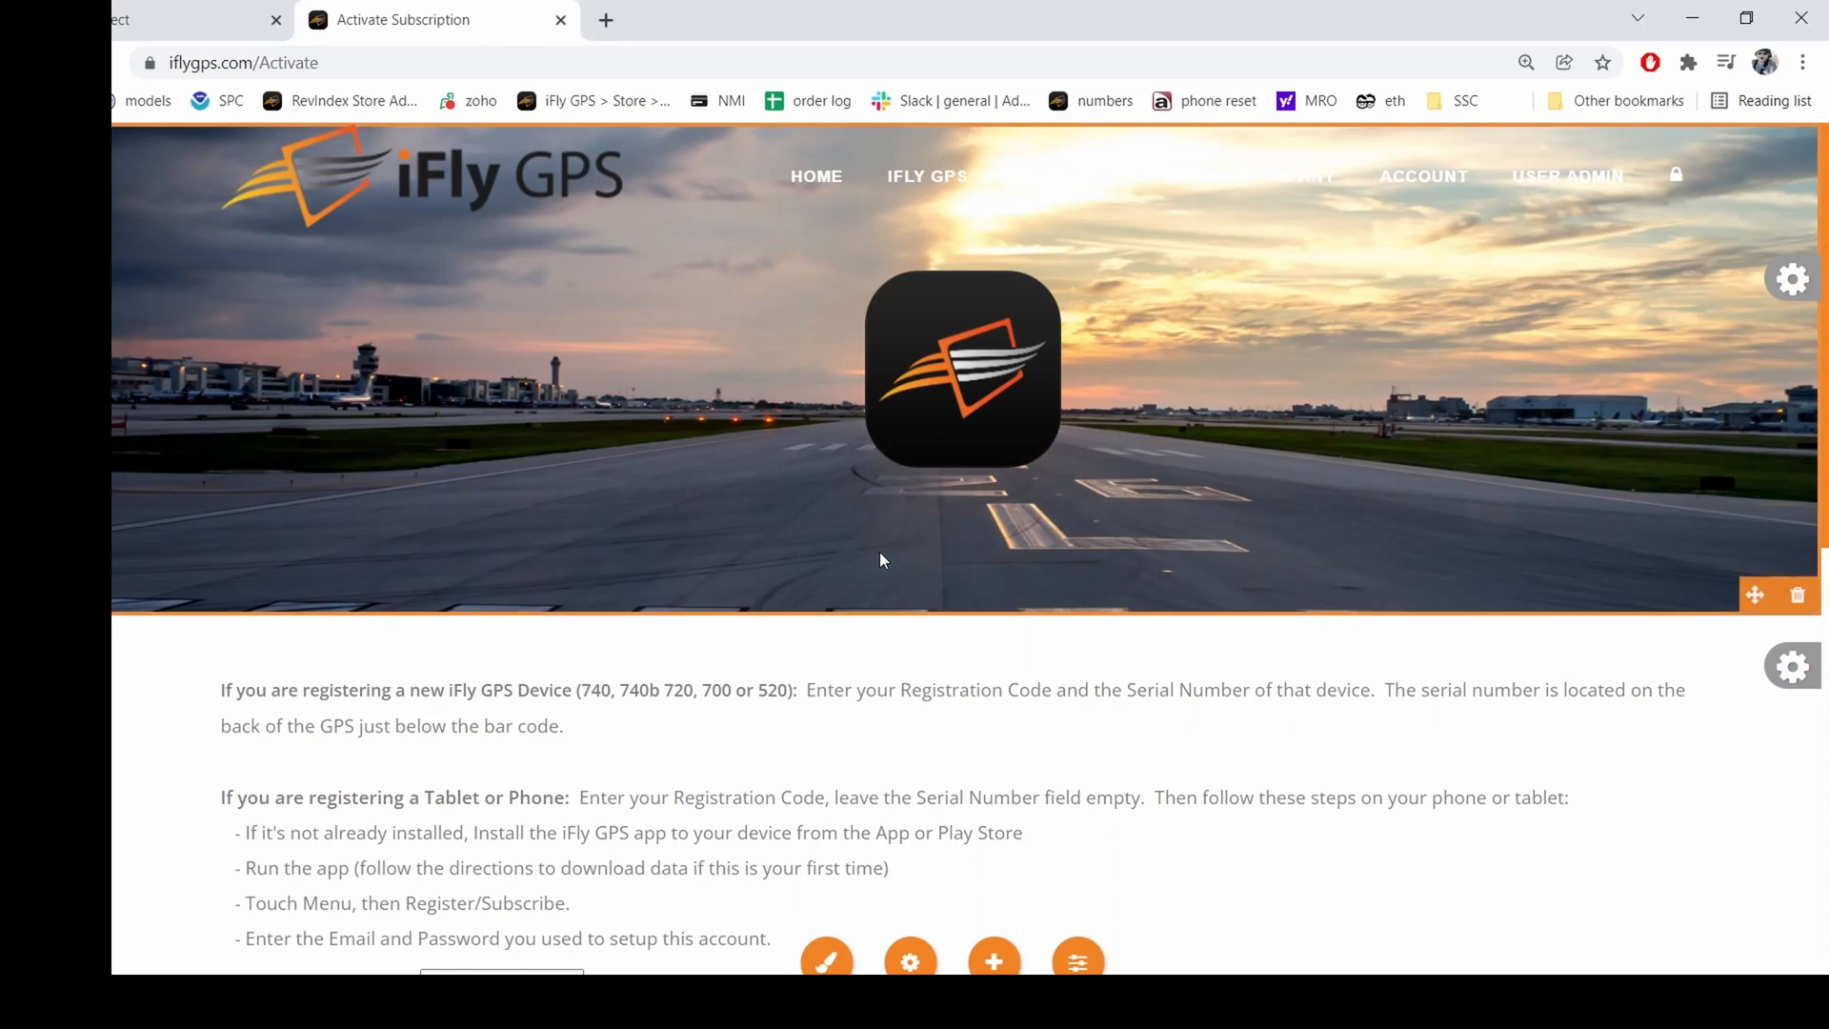